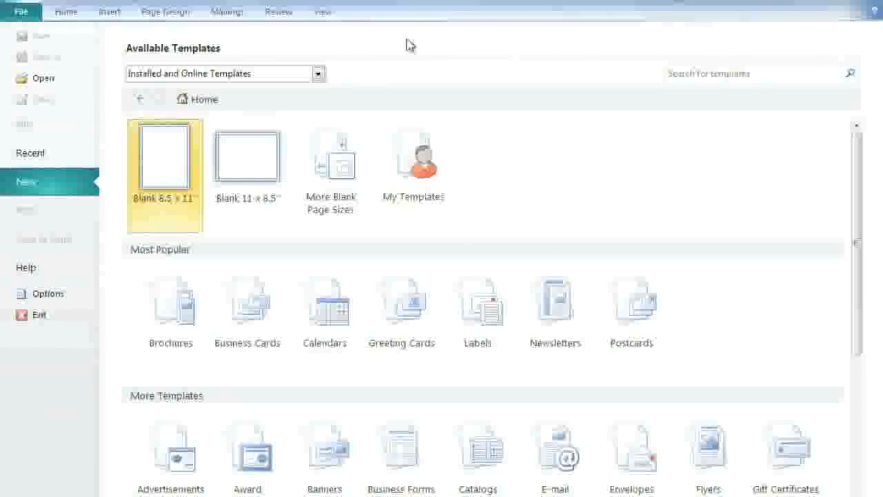
mouse_move(330, 46)
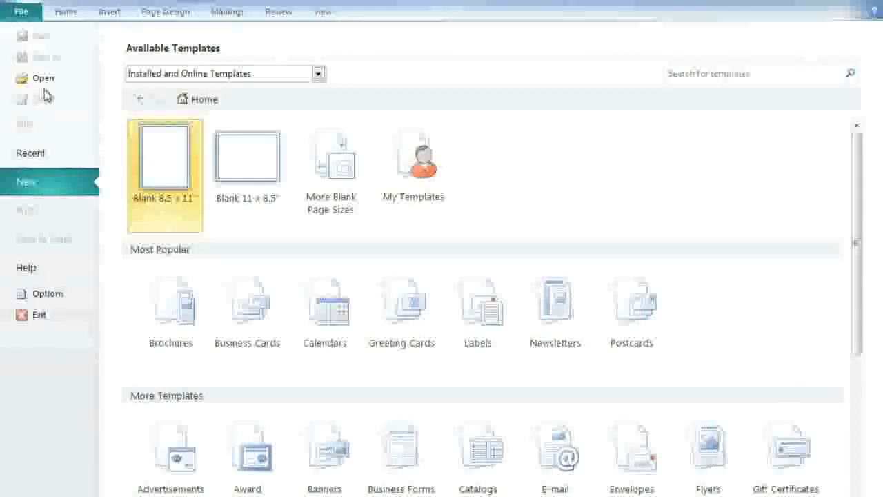
mouse_move(51, 186)
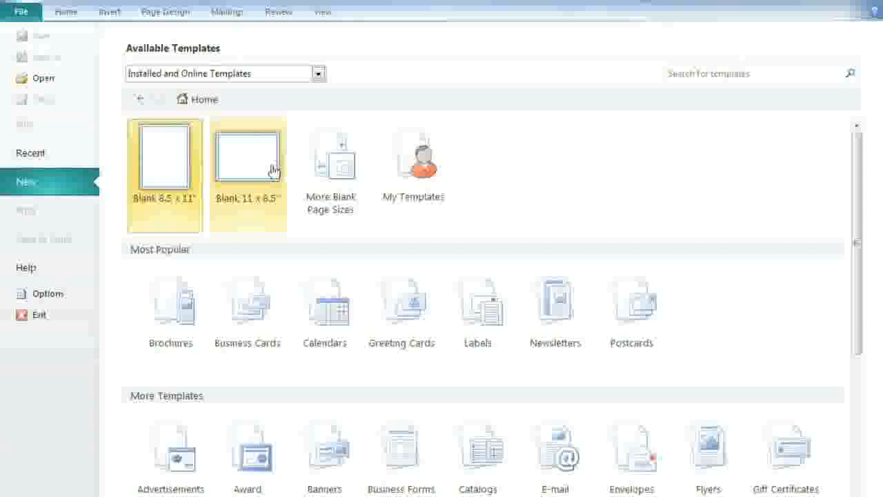
Browse blank page sizes, then preview the Traditional Elegance and Abstract marketing flyers.
click(332, 166)
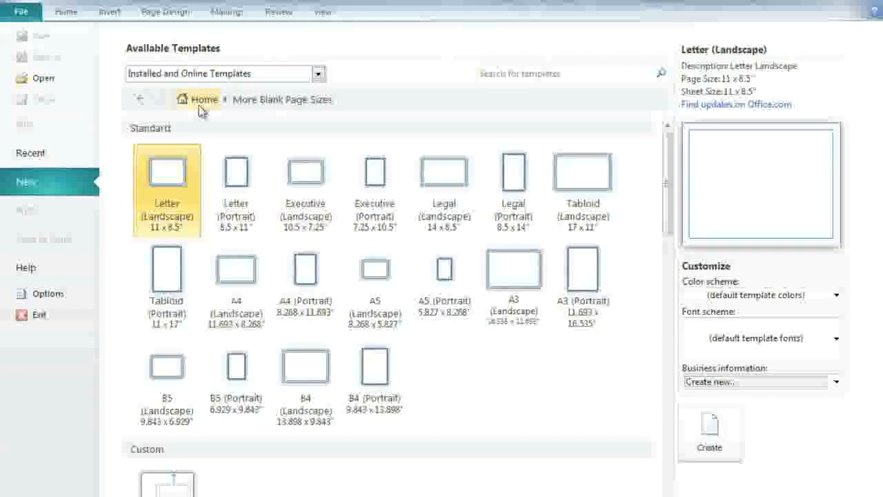
click(203, 99)
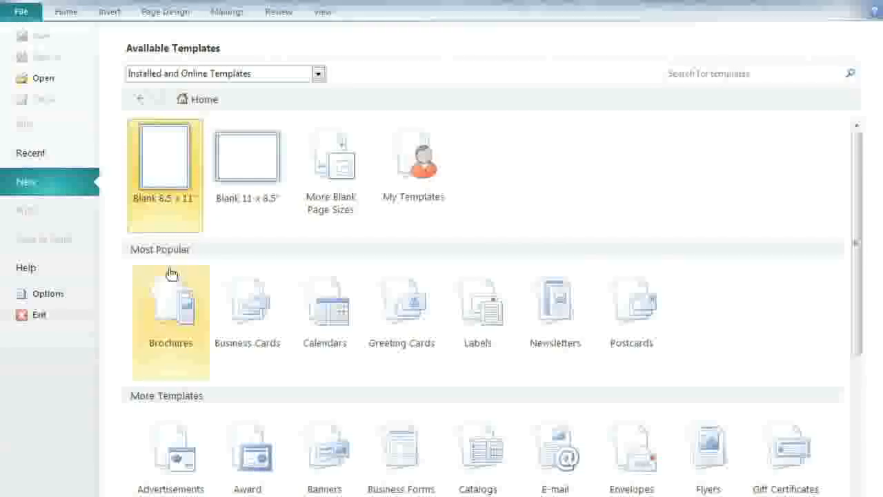
mouse_move(171, 276)
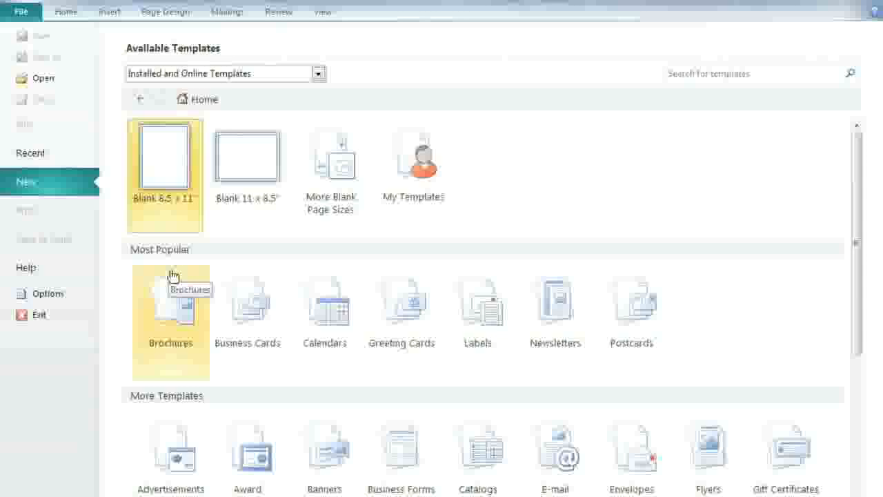
mouse_move(325, 289)
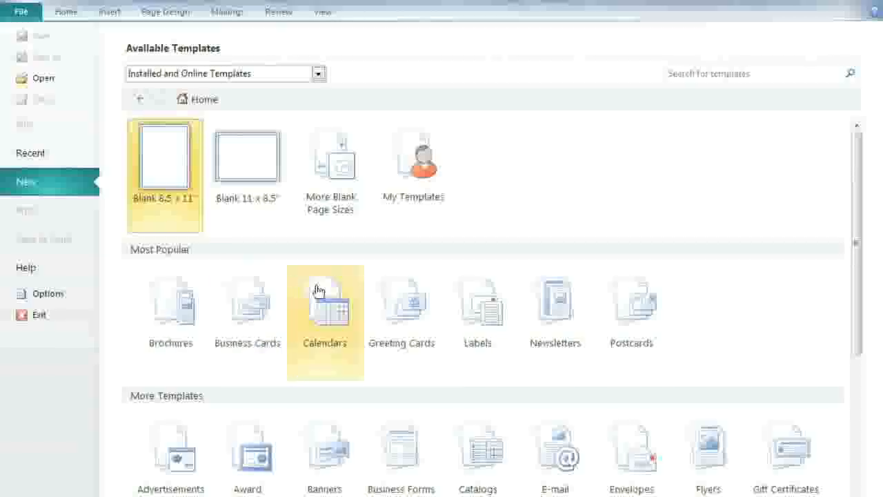
mouse_move(403, 303)
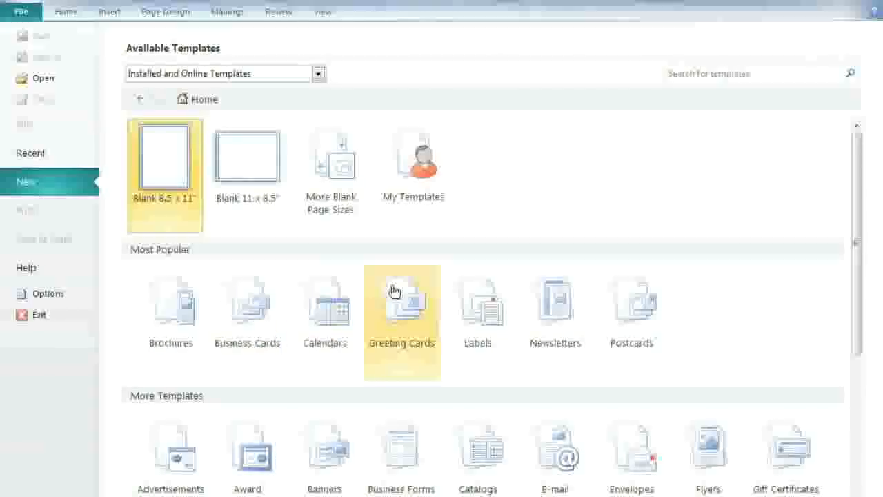
mouse_move(708, 445)
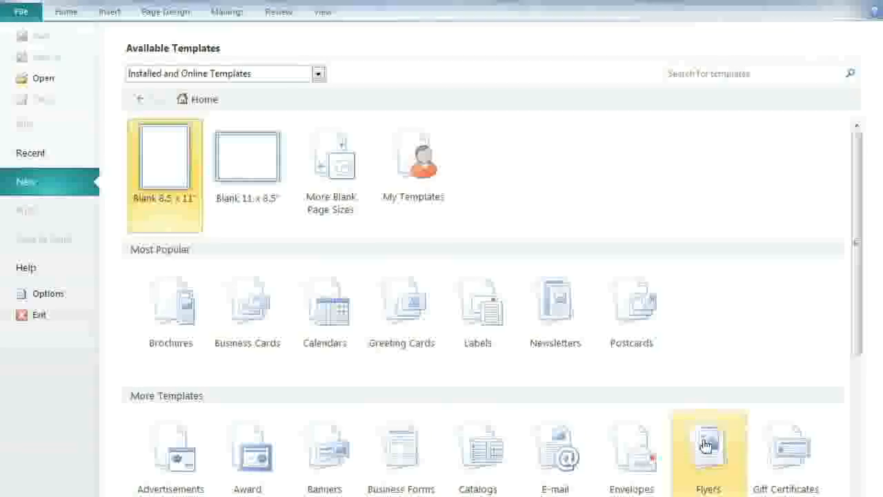
click(707, 452)
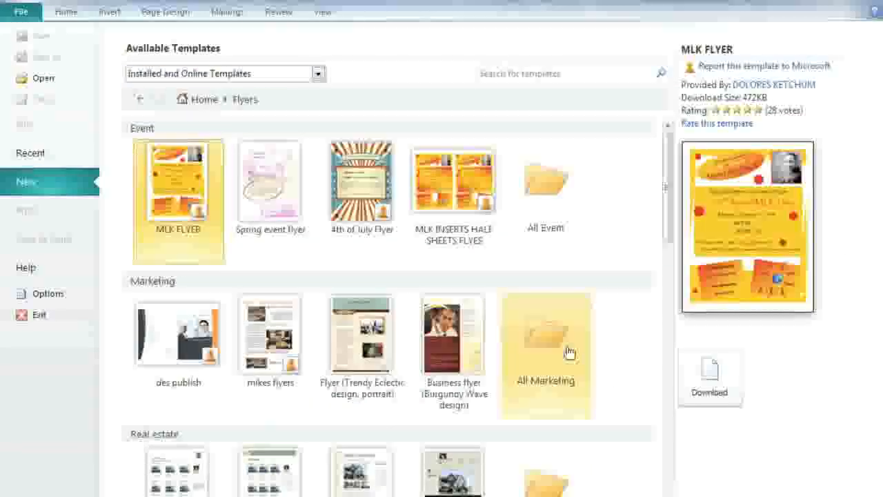
click(546, 353)
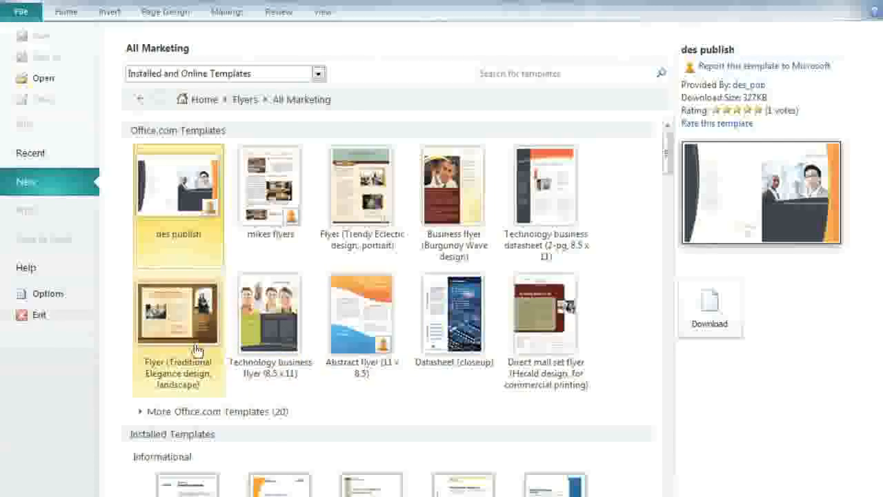
click(178, 314)
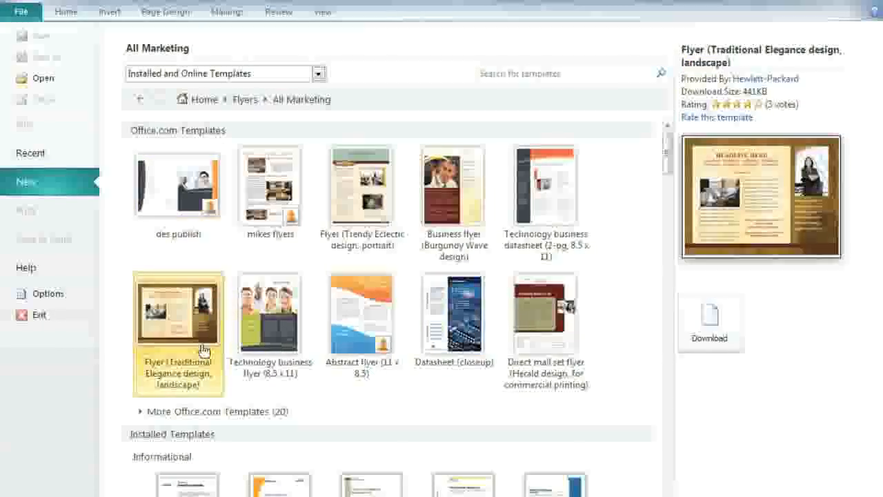
click(361, 316)
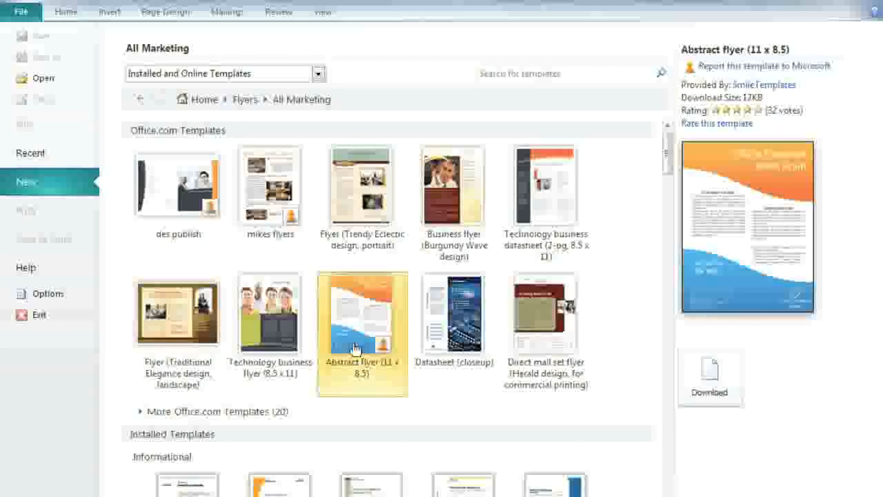
mouse_move(269, 314)
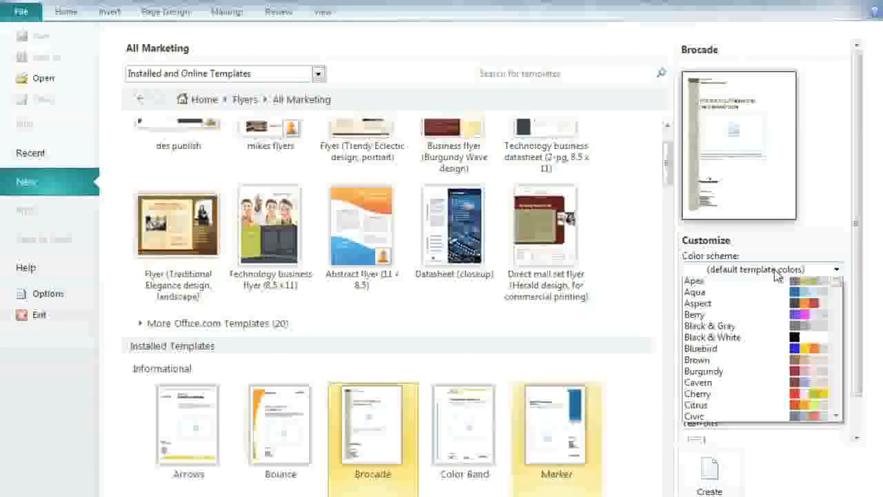
Apply the Bluebird colour scheme and the Breve font scheme to the Brocade flyer.
click(702, 348)
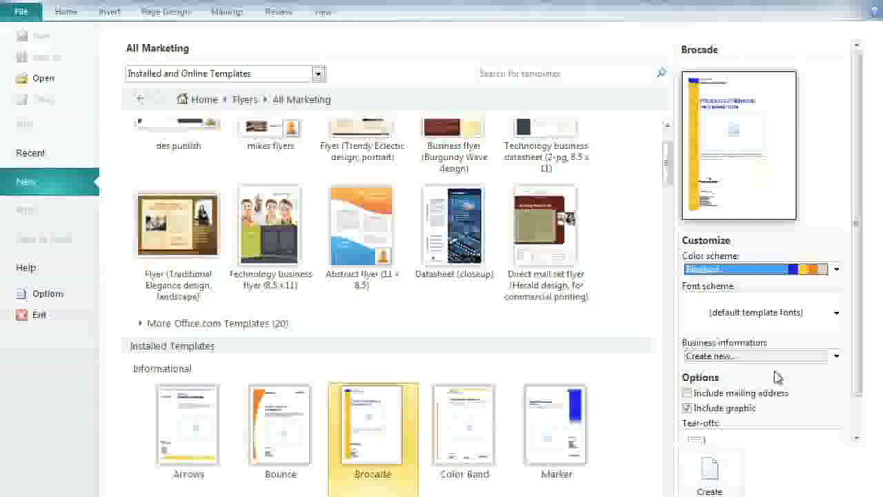
click(836, 312)
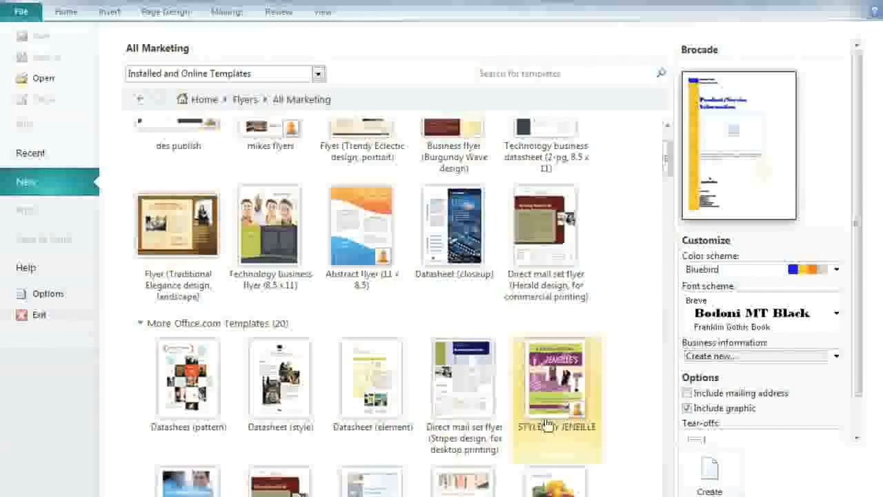
Preview the Styles by Jeneille flyer, then create the Civic tear-off business flyer.
click(557, 398)
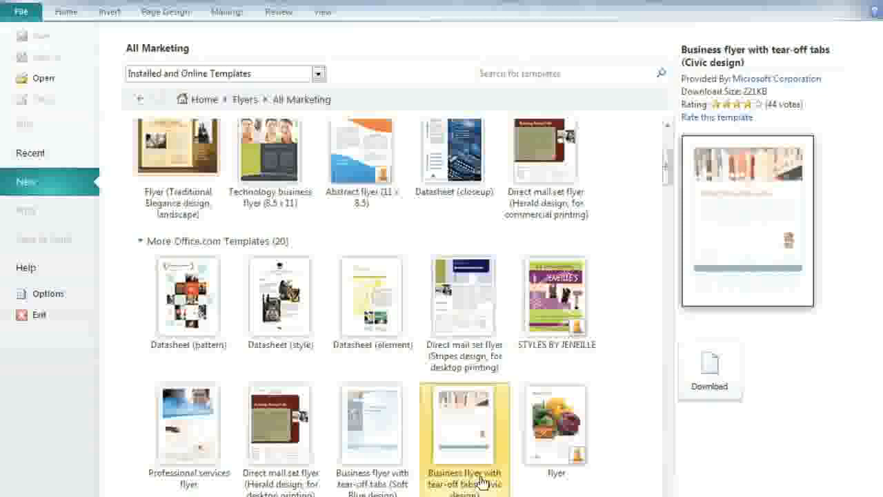
mouse_move(709, 372)
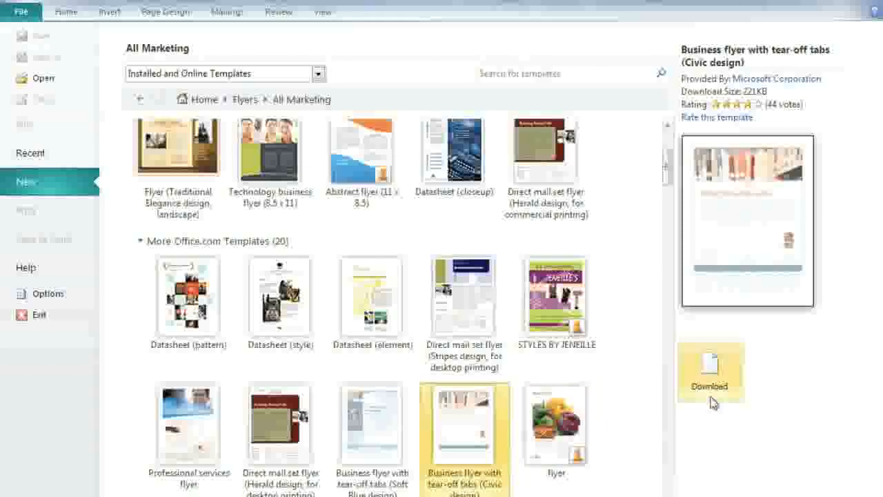
click(709, 373)
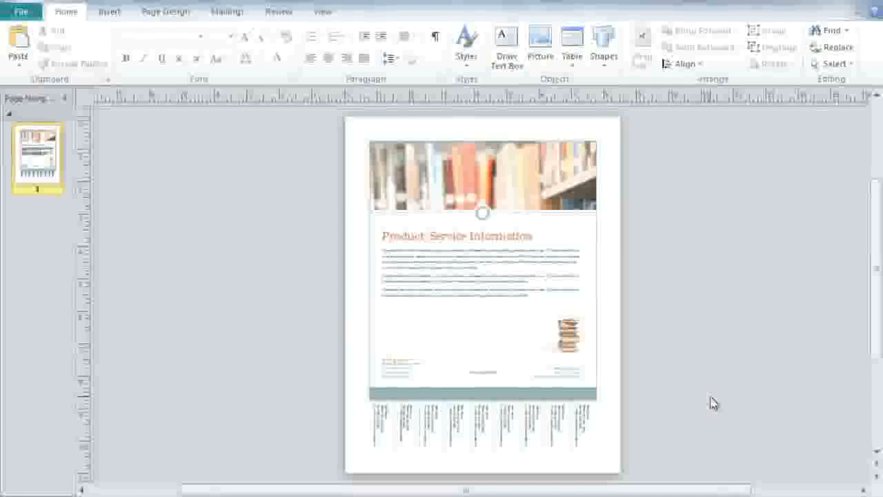
mouse_move(607, 298)
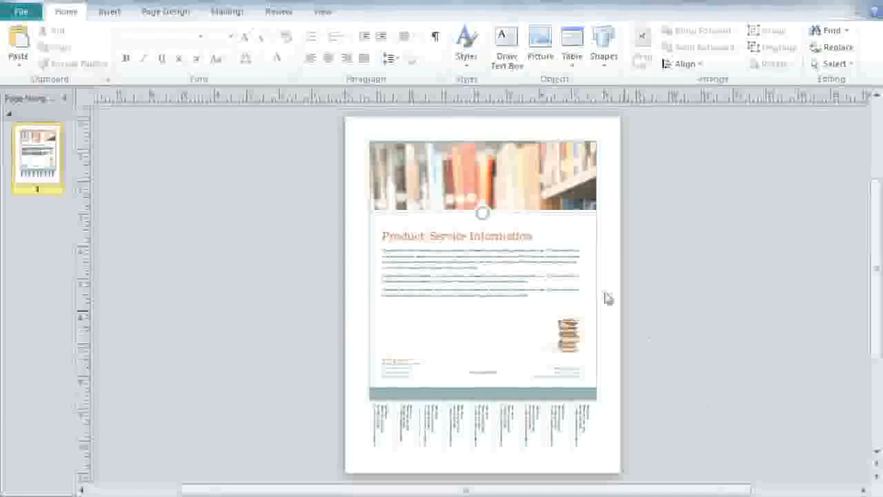
Explore the ribbon tabs, then set the flyer's page orientation to Landscape.
click(165, 12)
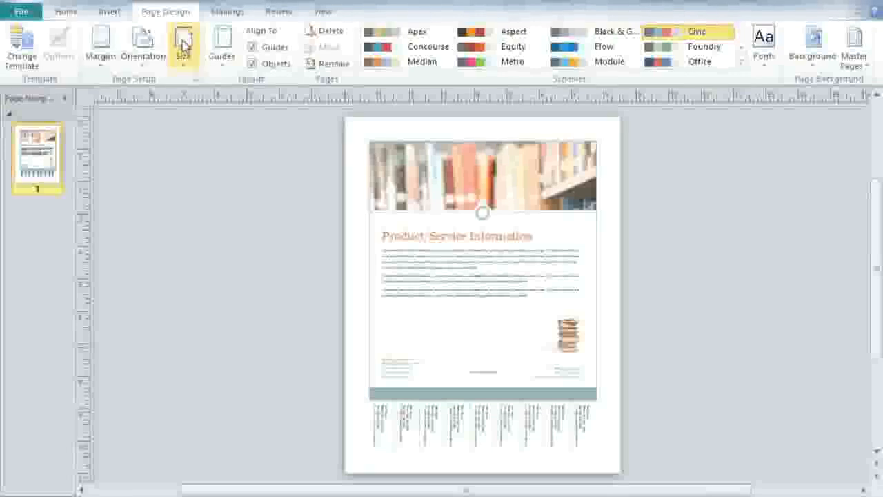
click(183, 45)
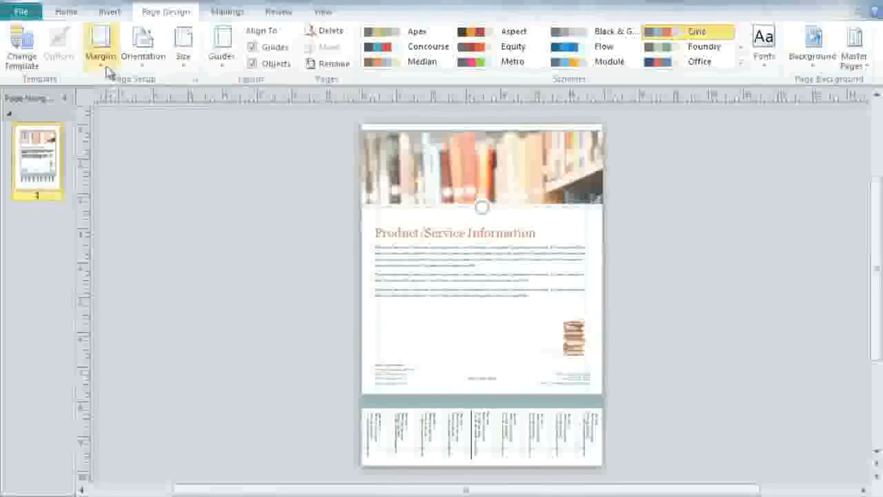
click(100, 45)
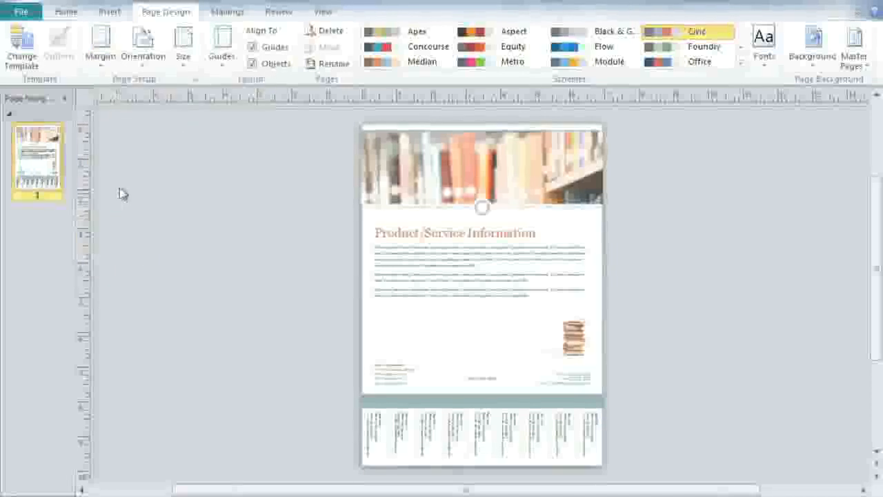
mouse_move(143, 42)
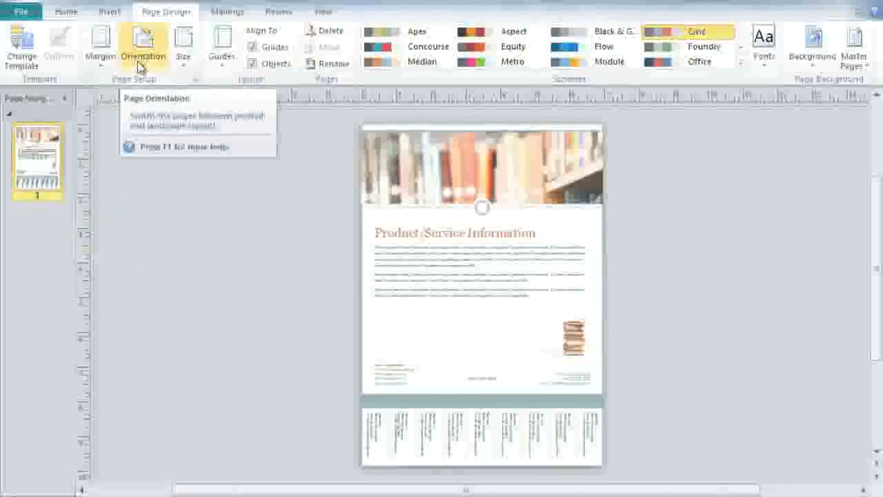
click(143, 45)
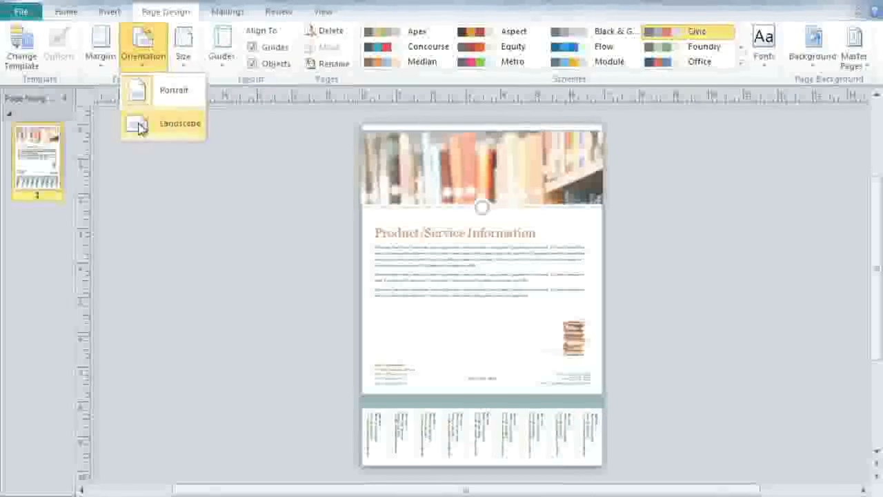
click(179, 124)
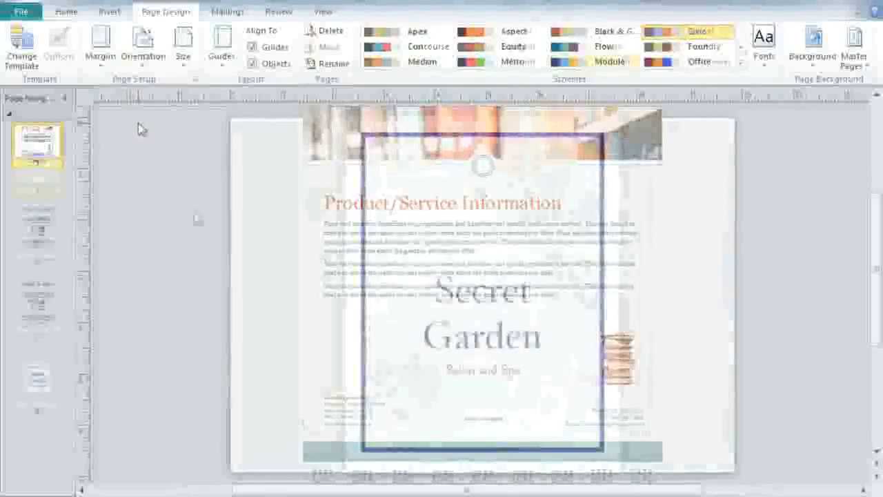
Replace the Secret Garden menu's template with Brocade, applied to the current publication.
click(613, 62)
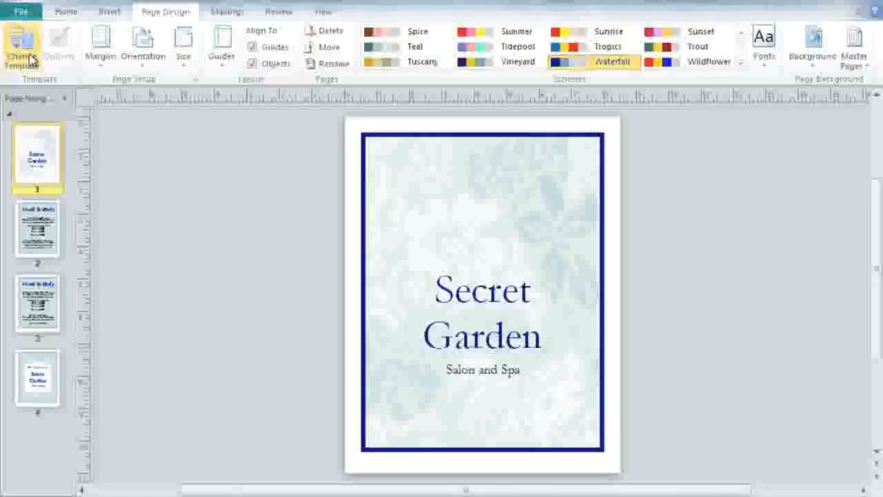
click(22, 45)
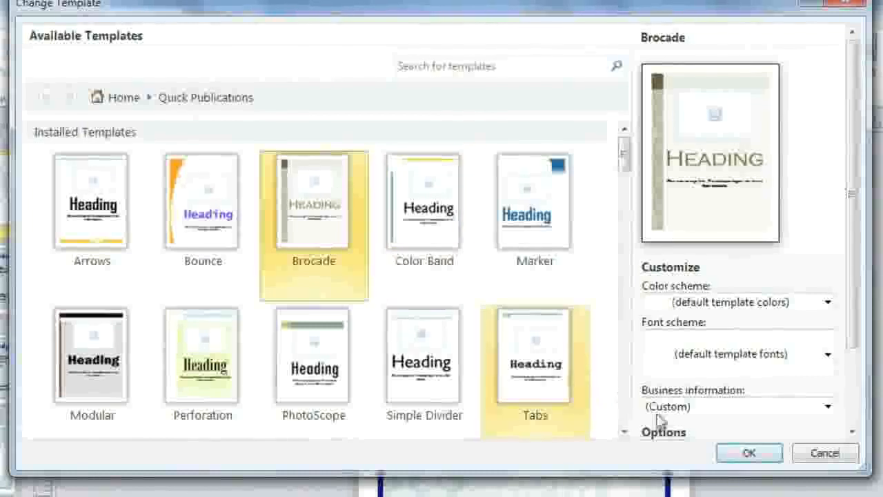
click(749, 452)
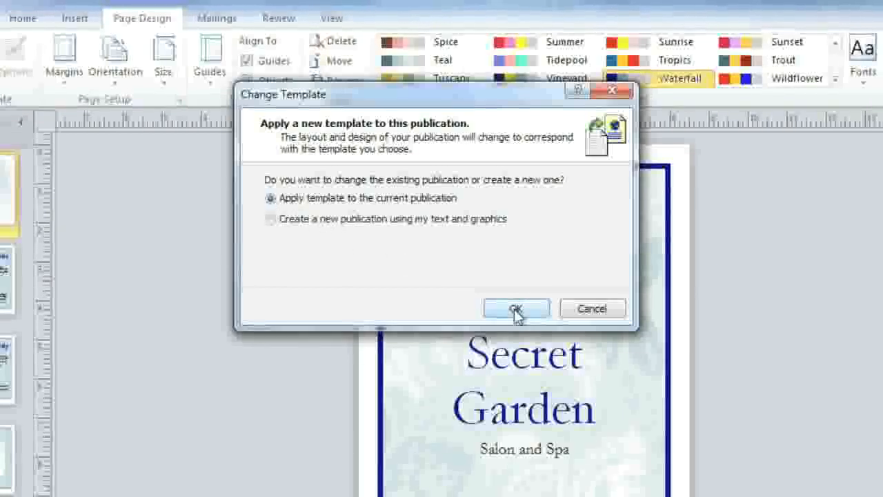
click(516, 308)
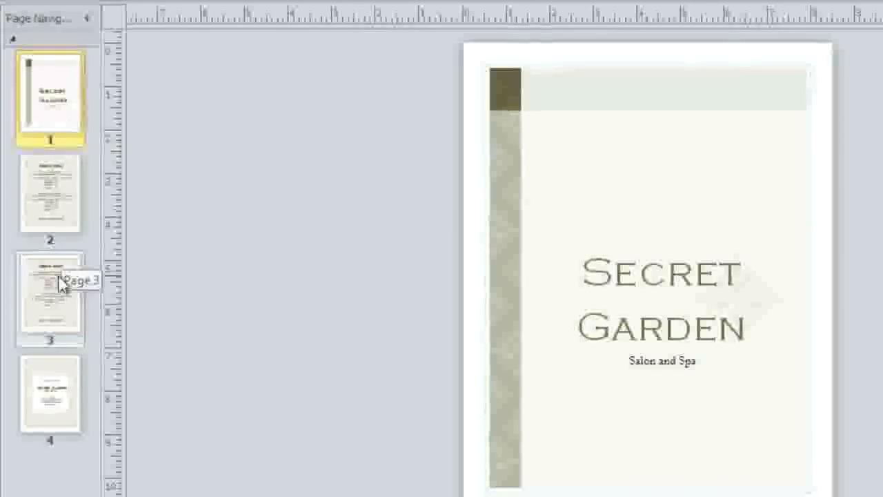
Delete page 3, the Mind & Body massage page, along with its objects.
right_click(50, 300)
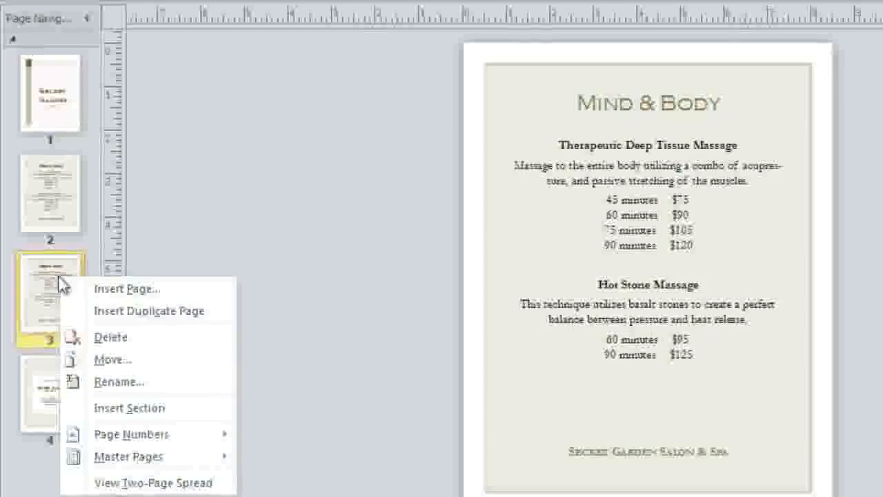
click(110, 337)
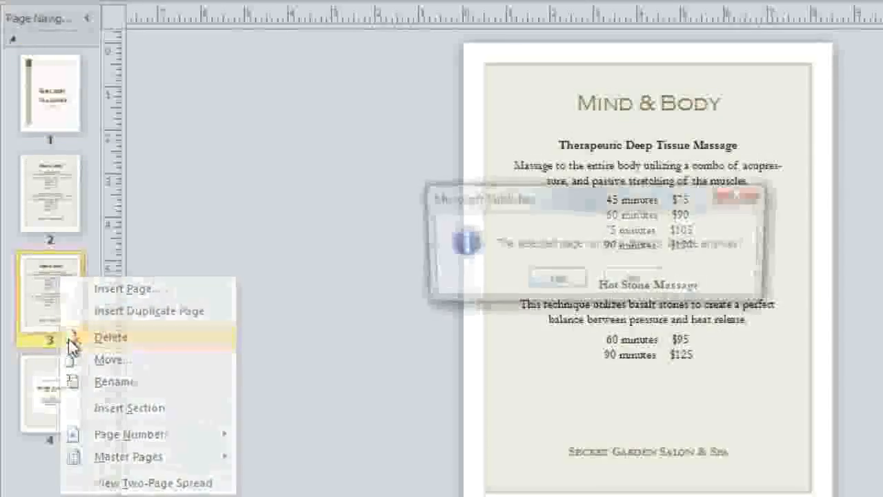
click(111, 336)
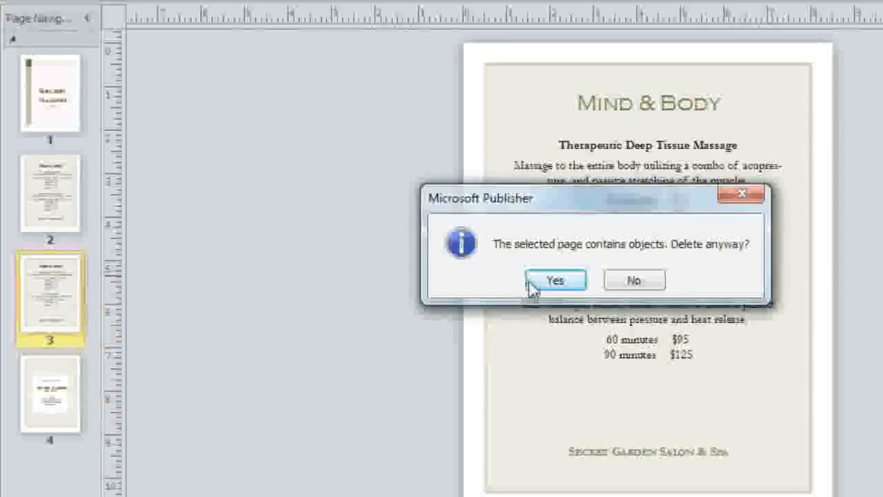
click(555, 280)
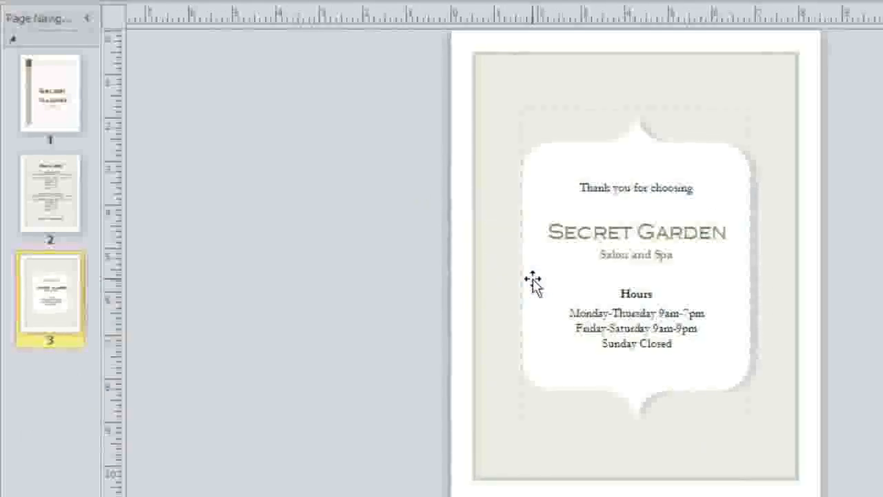
mouse_move(76, 207)
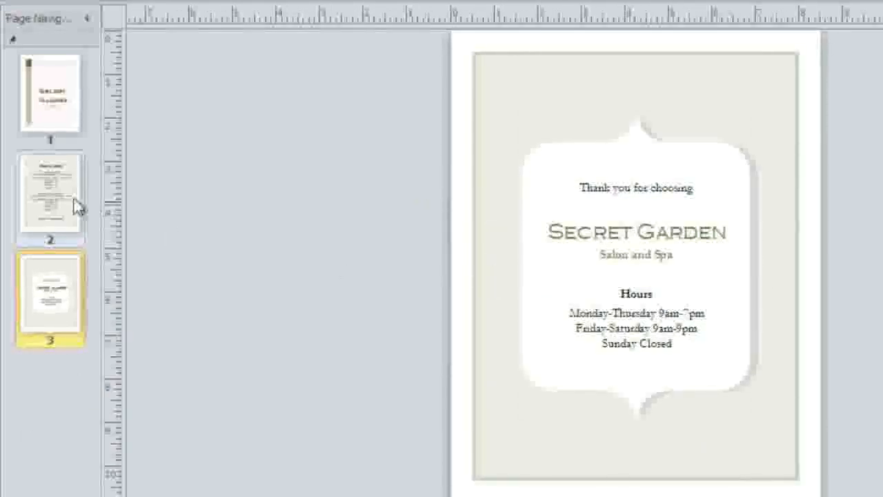
Insert a single blank page after page 2 of the Secret Garden menu.
right_click(49, 198)
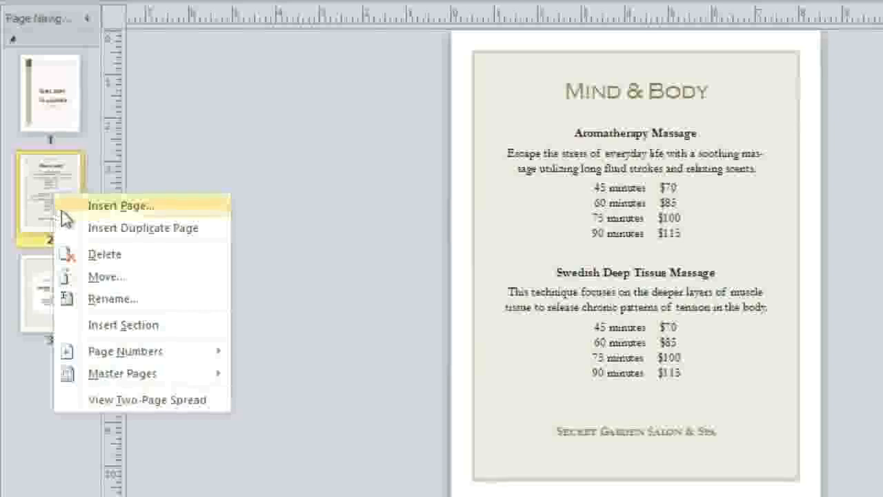
click(122, 205)
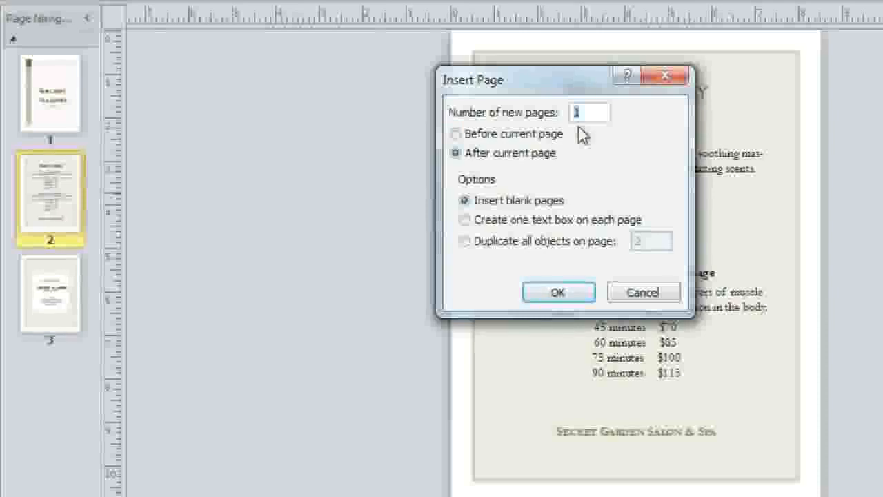
click(456, 152)
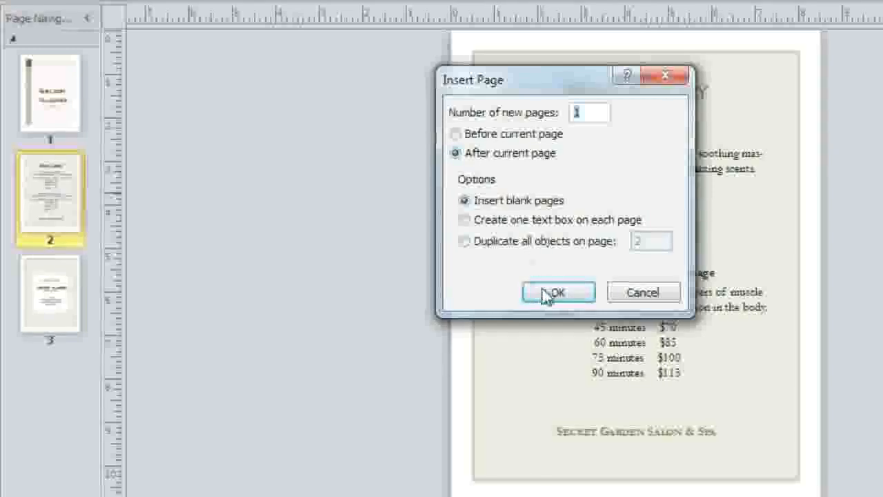
click(558, 291)
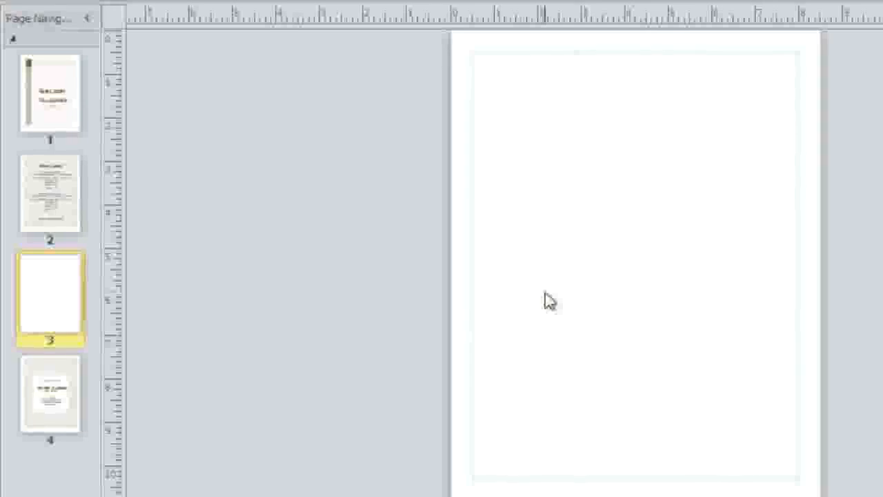